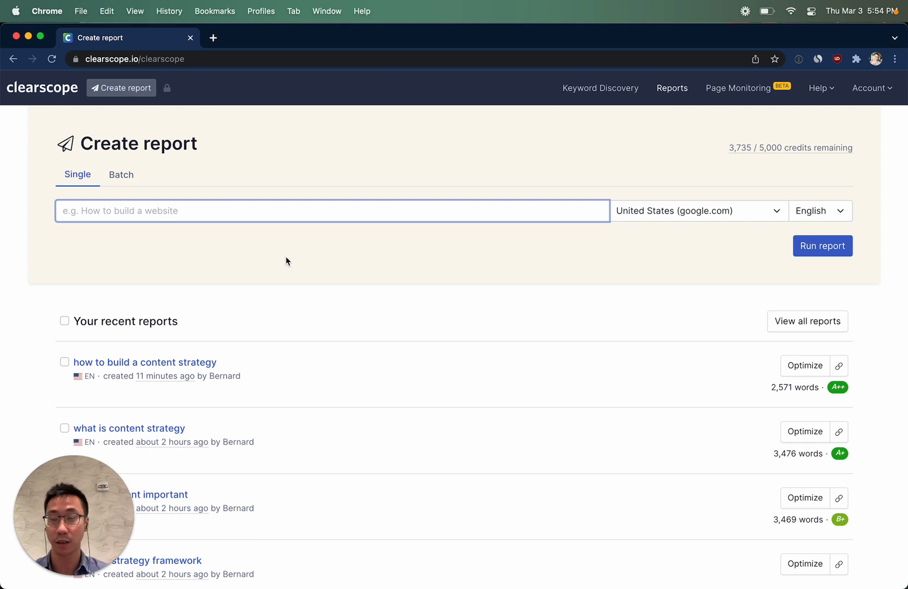
{"action": "mouse_move", "coordinate": [247, 219]}
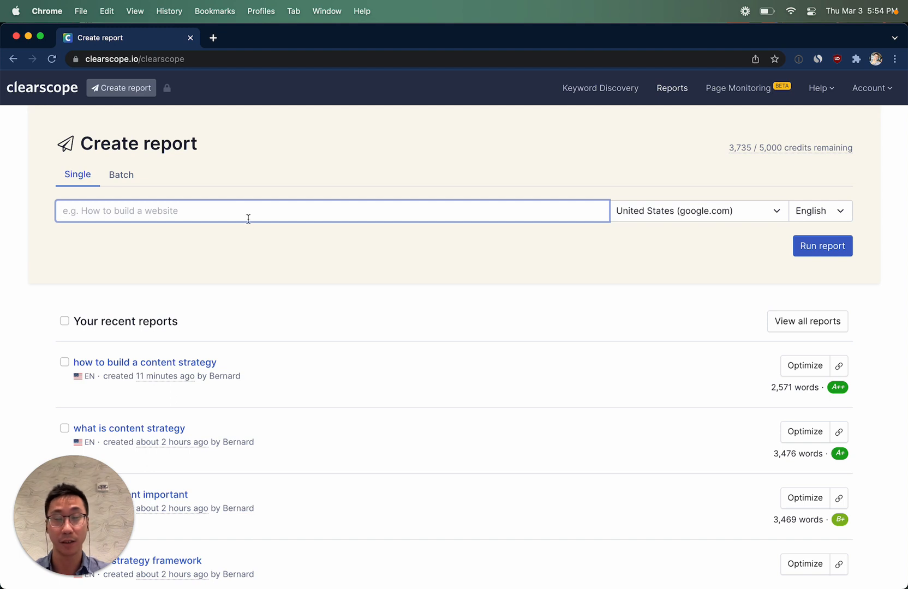
- Enter the query 'content strategy examples', keeping United States and English as the locale
{"action": "type", "text": "content strategy examples"}
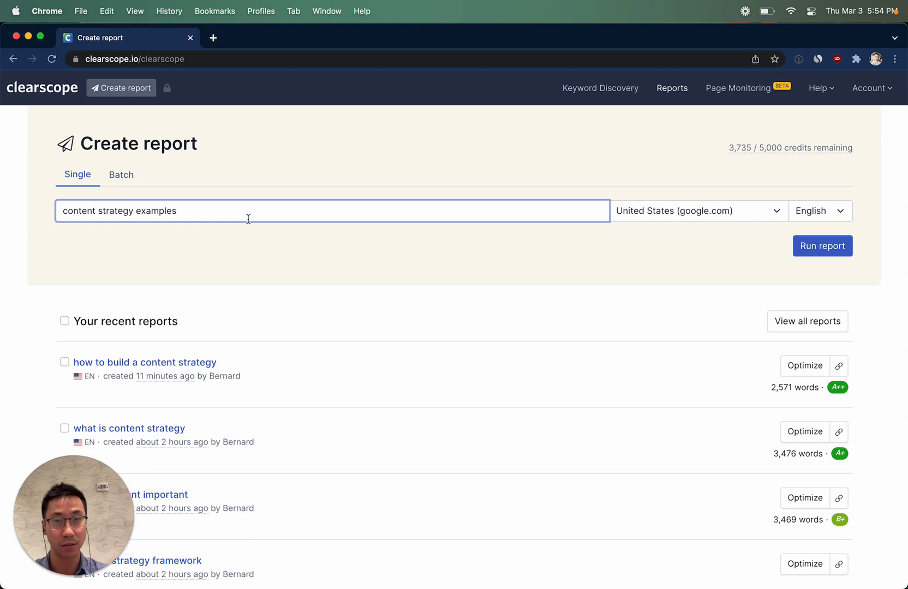
{"action": "mouse_move", "coordinate": [737, 219]}
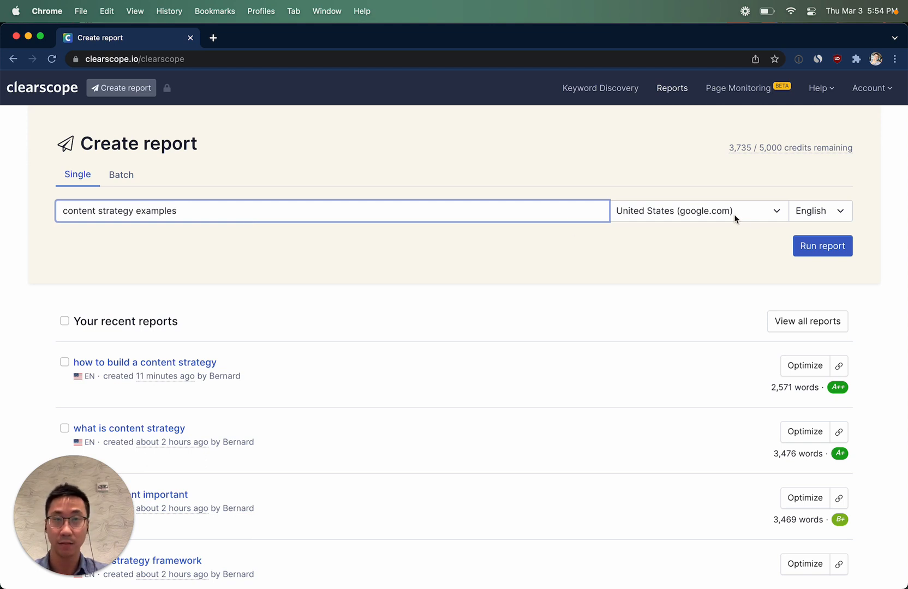
{"action": "left_click", "coordinate": [698, 210]}
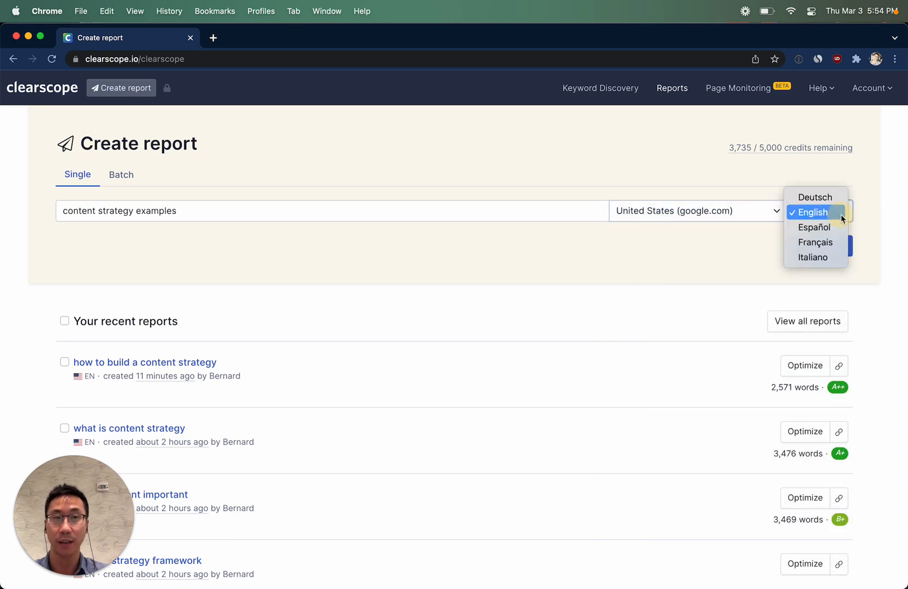
{"action": "left_click", "coordinate": [811, 213]}
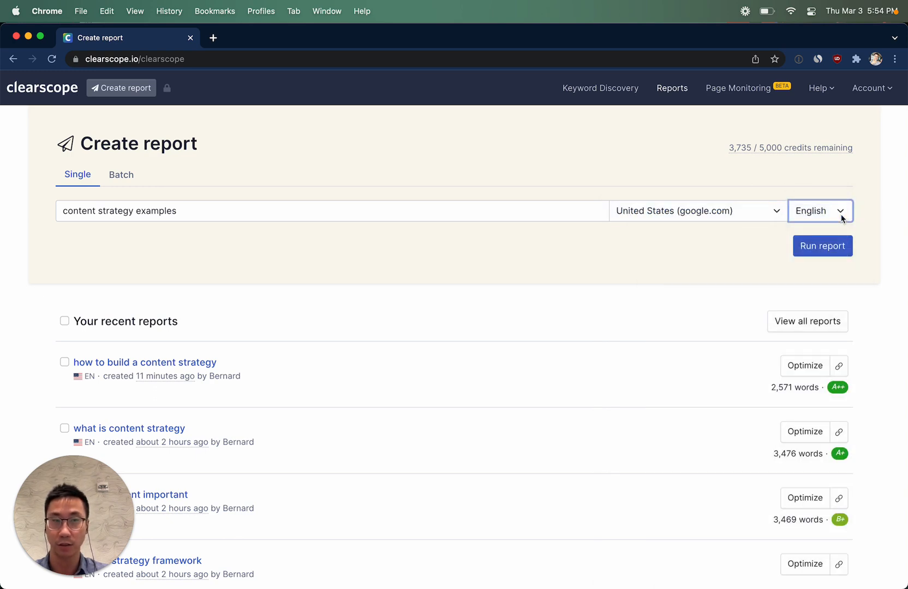
{"action": "left_click", "coordinate": [821, 246]}
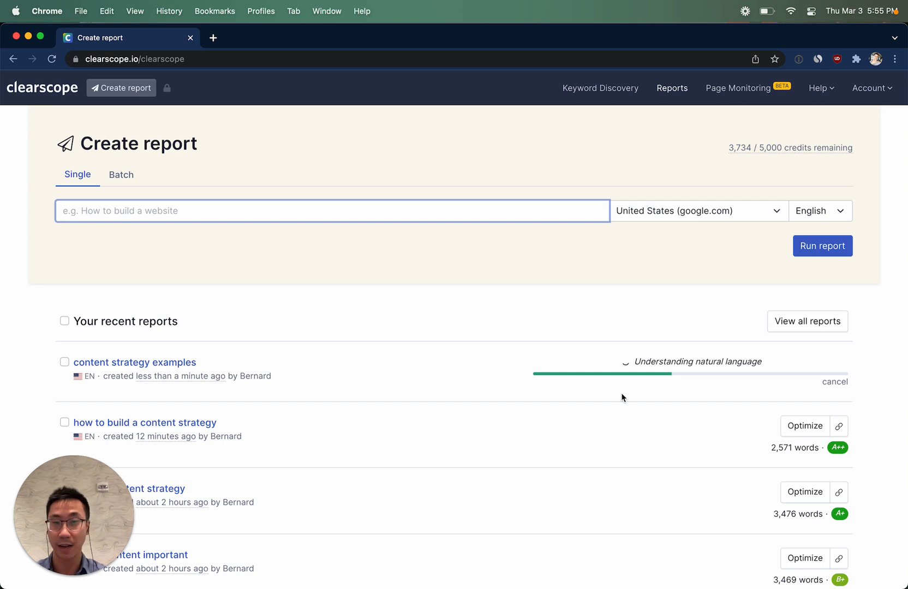
{"action": "mouse_move", "coordinate": [128, 182]}
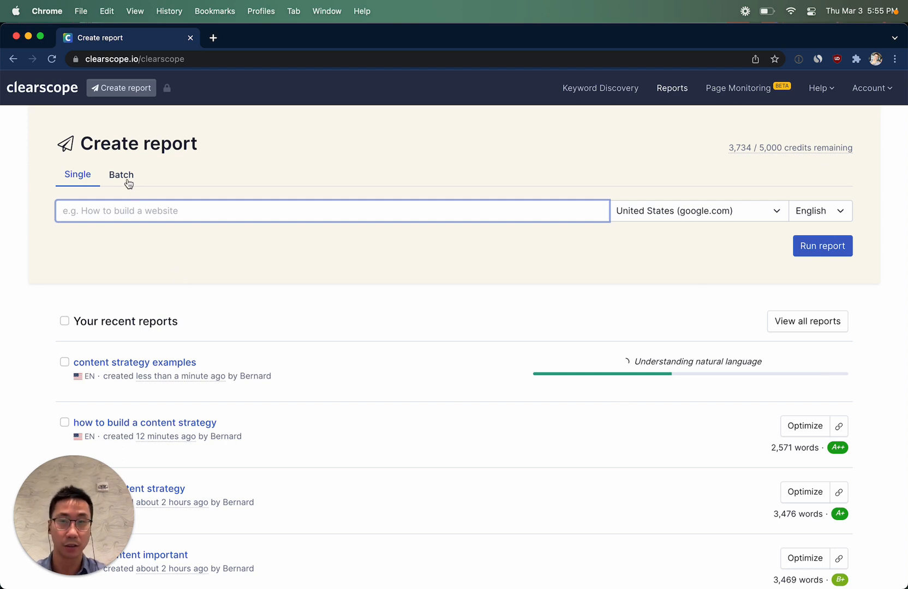
- Switch to the Batch report form after running the first report
{"action": "left_click", "coordinate": [121, 175]}
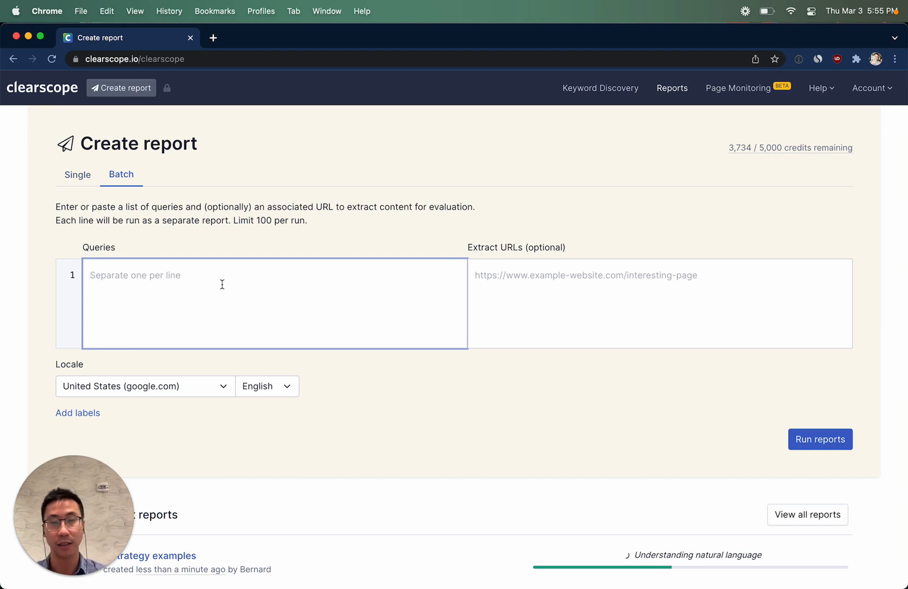
{"action": "type", "text": "content"}
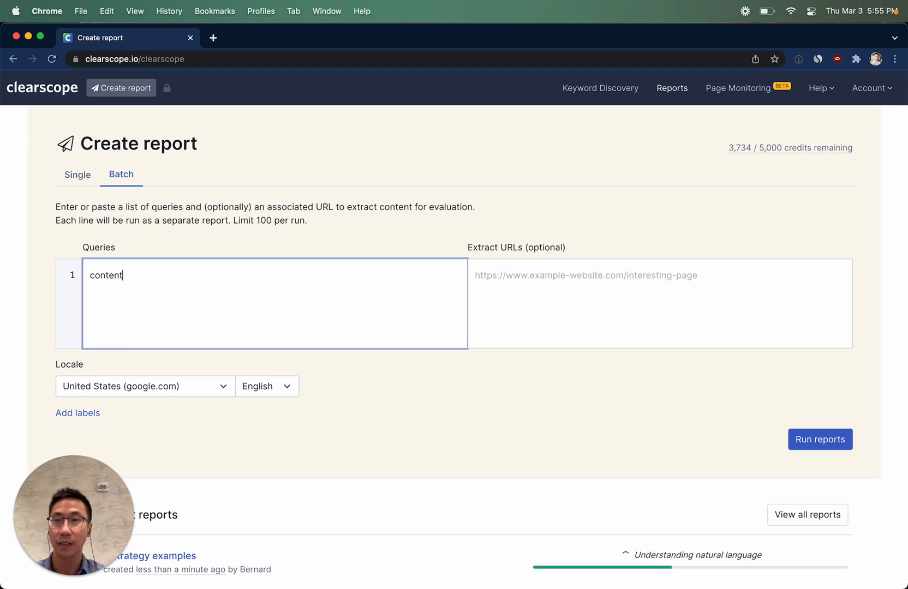
{"action": "type", "text": "strategy e"}
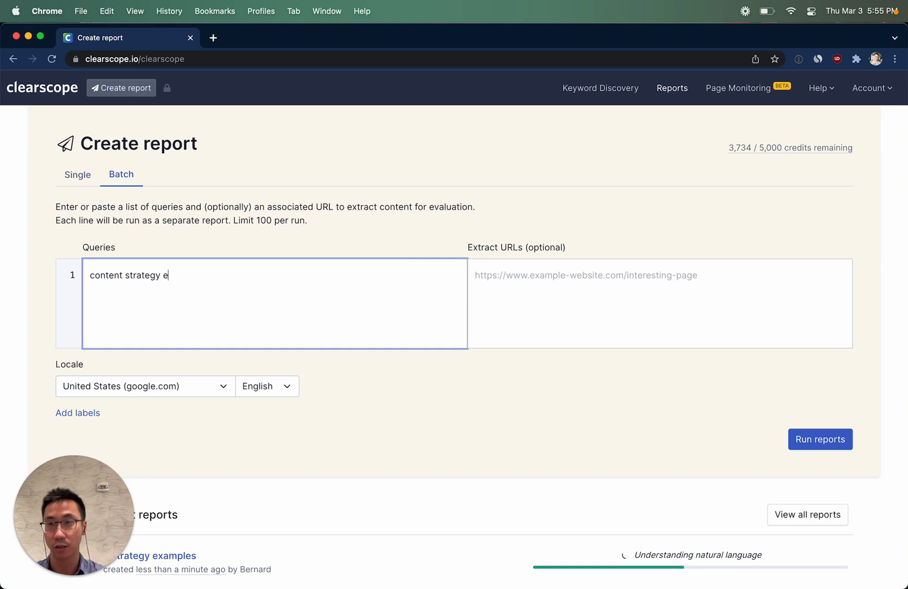
{"action": "type", "text": "xamples"}
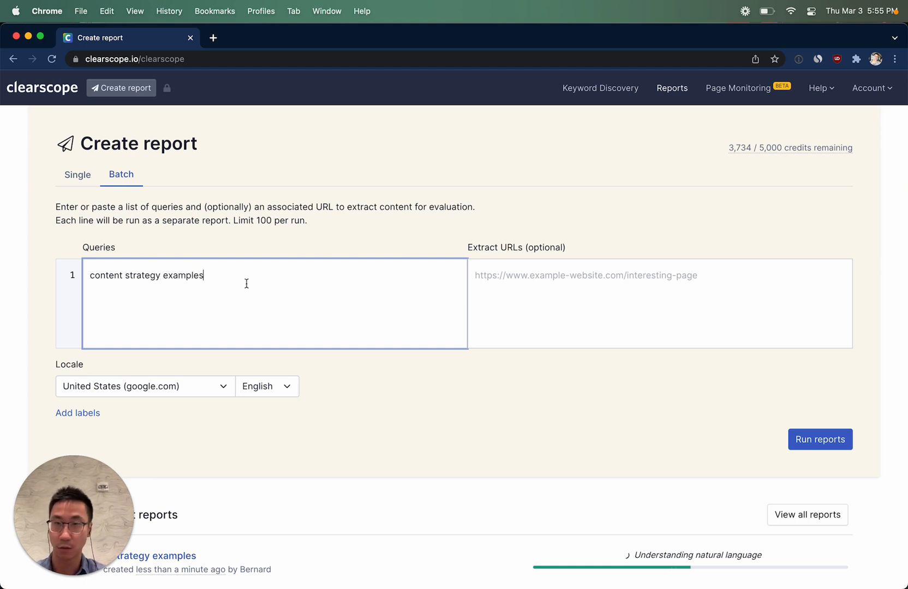
{"action": "type", "text": "https://blog.hubspot.com/marketing/content-strategy-examples"}
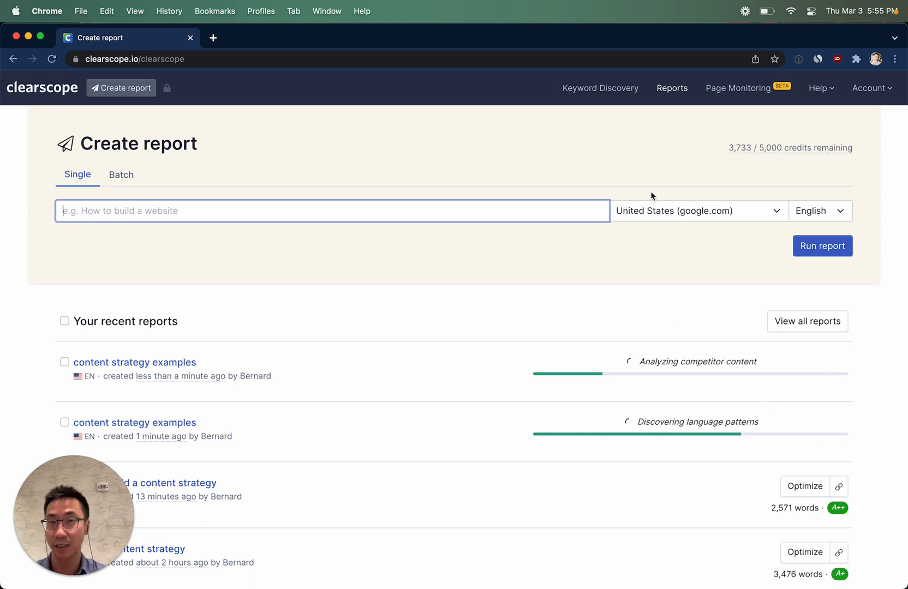
{"action": "mouse_move", "coordinate": [672, 88]}
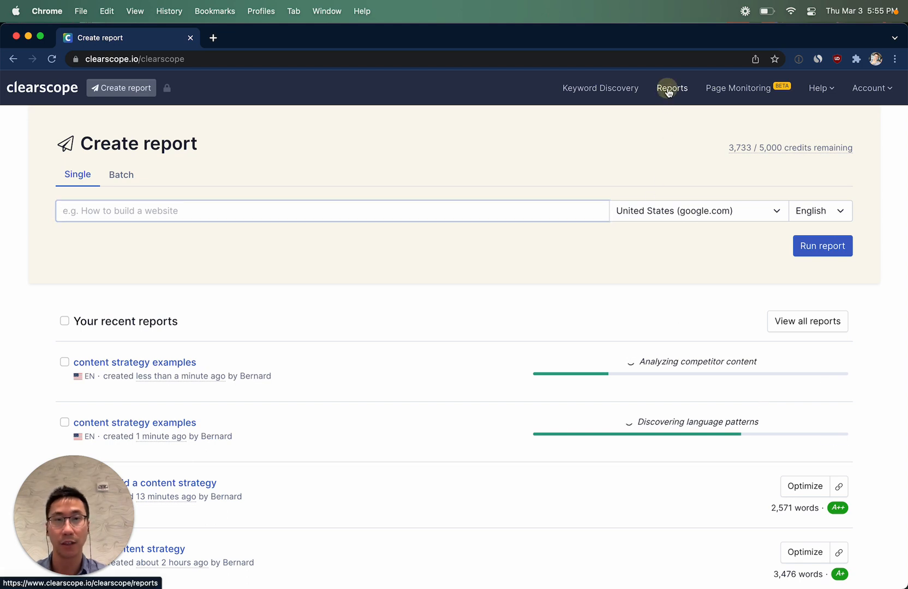
- Go to the Reports list and select the newest 'content strategy examples' report
{"action": "left_click", "coordinate": [673, 88]}
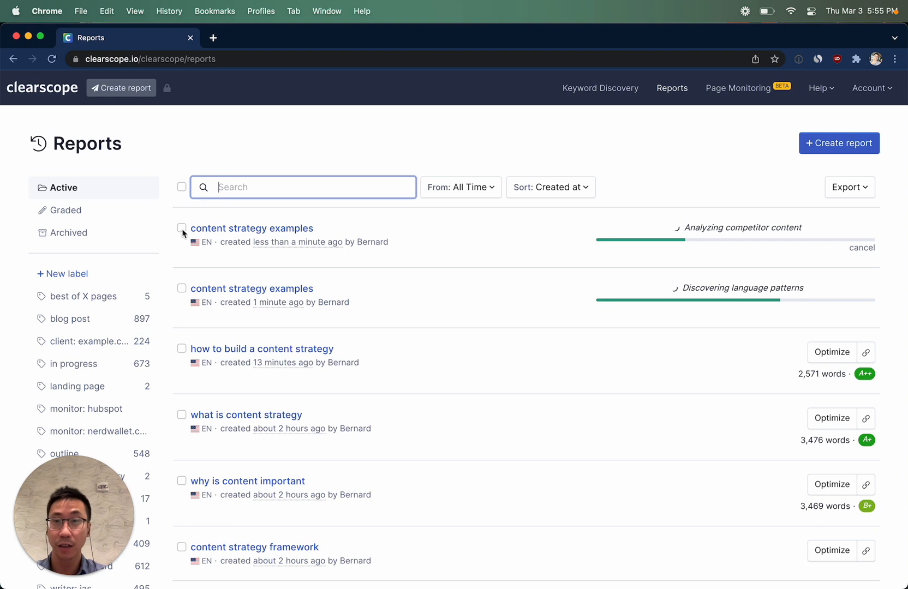
{"action": "left_click", "coordinate": [182, 228]}
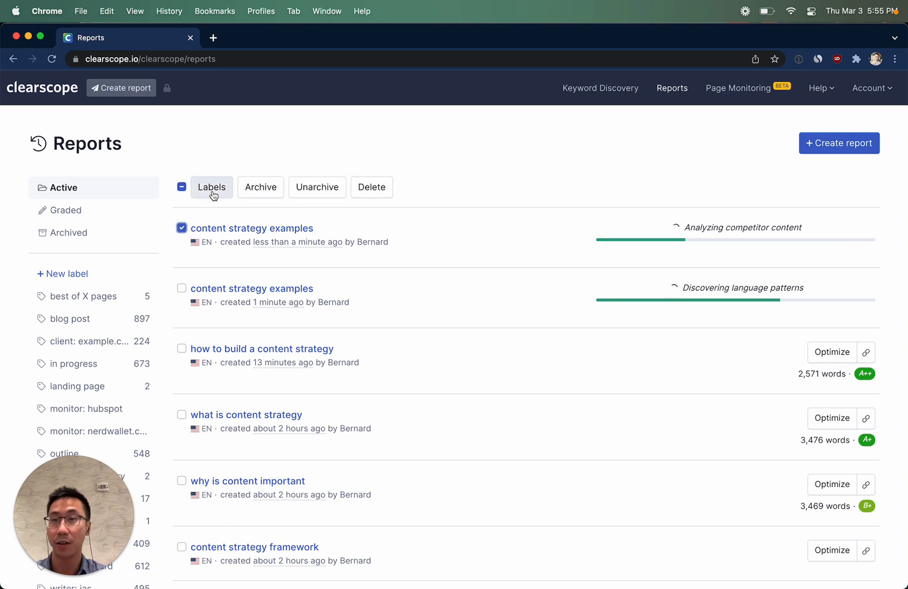
- Apply the labels blog post, writer: bernard and in progress to the selected report
{"action": "left_click", "coordinate": [212, 187]}
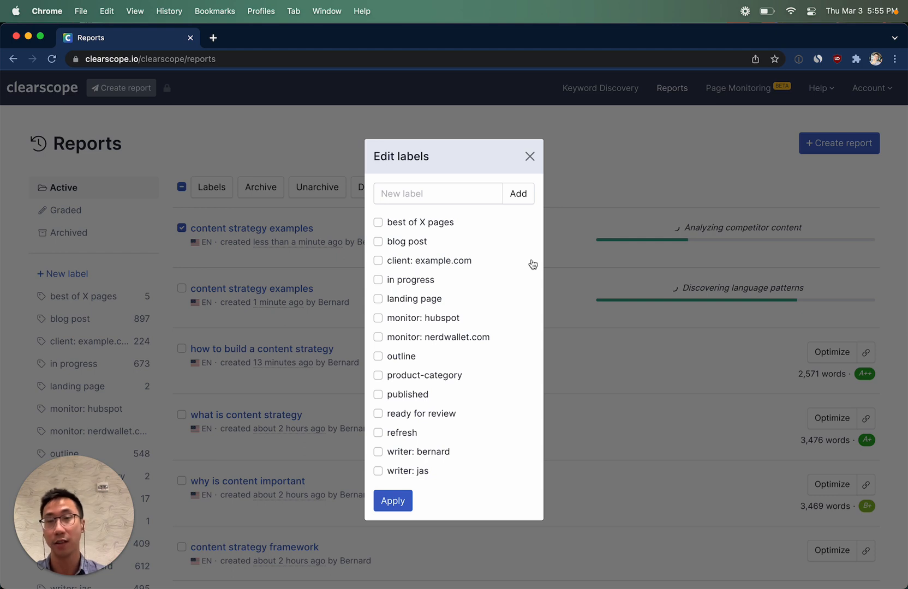
{"action": "left_click", "coordinate": [378, 241]}
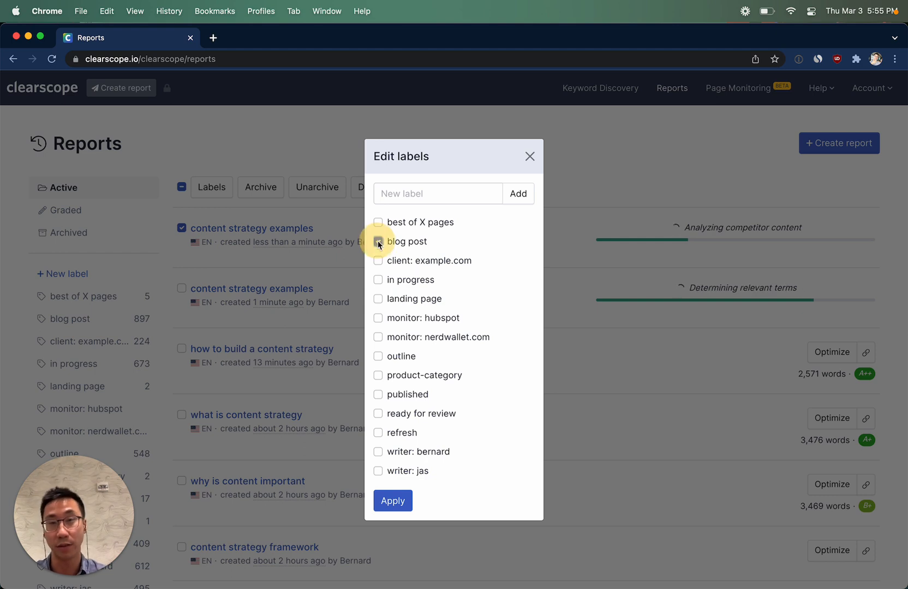
{"action": "left_click", "coordinate": [378, 241]}
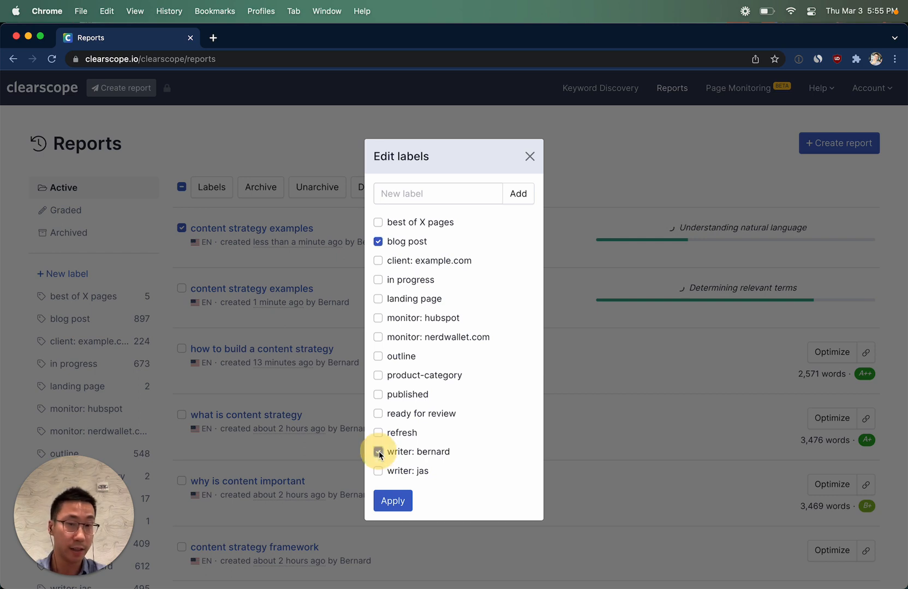
{"action": "left_click", "coordinate": [378, 452]}
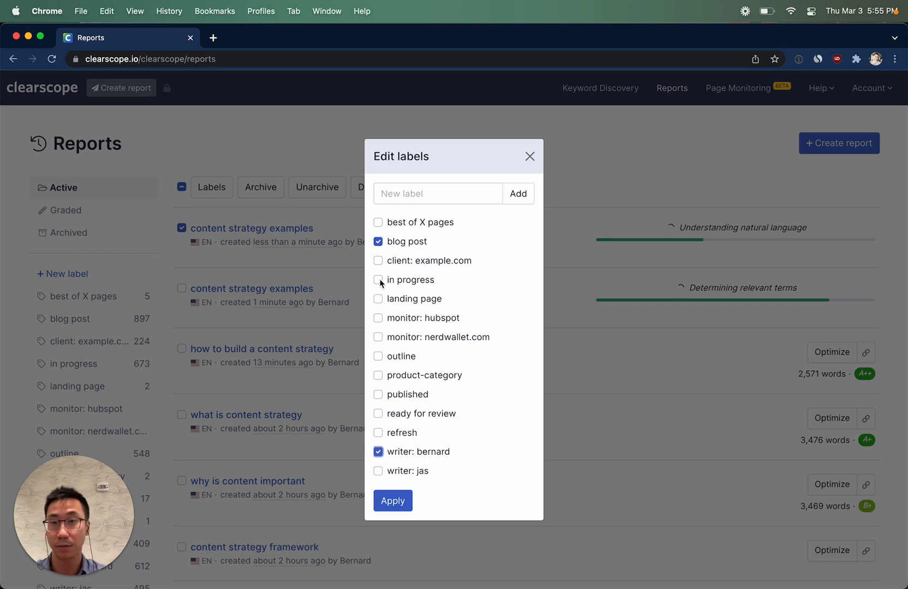
{"action": "left_click", "coordinate": [378, 279]}
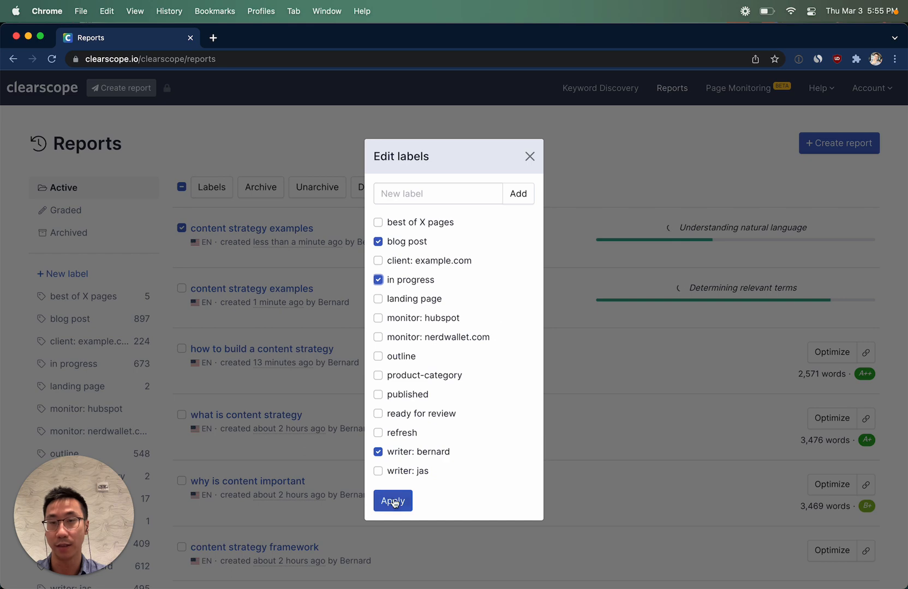
{"action": "left_click", "coordinate": [393, 501]}
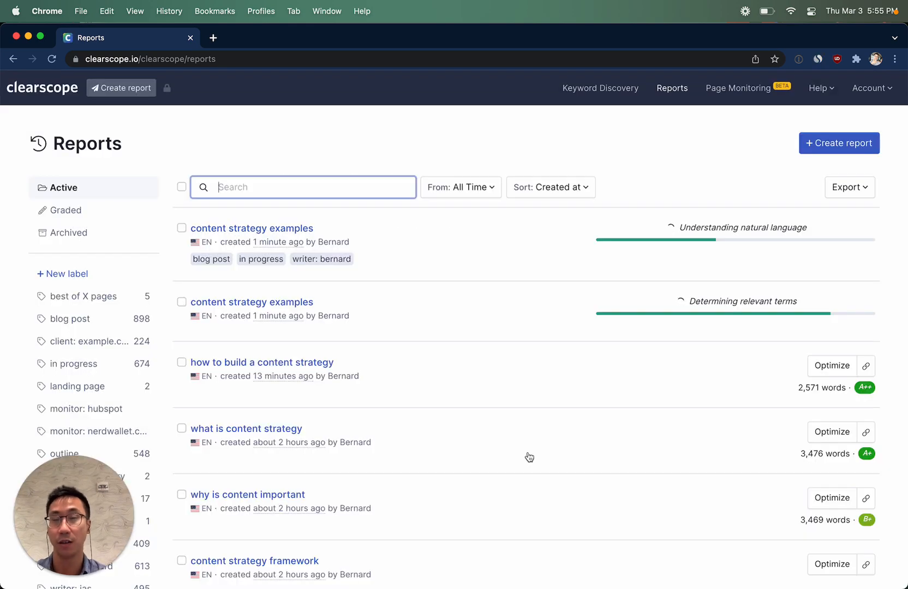